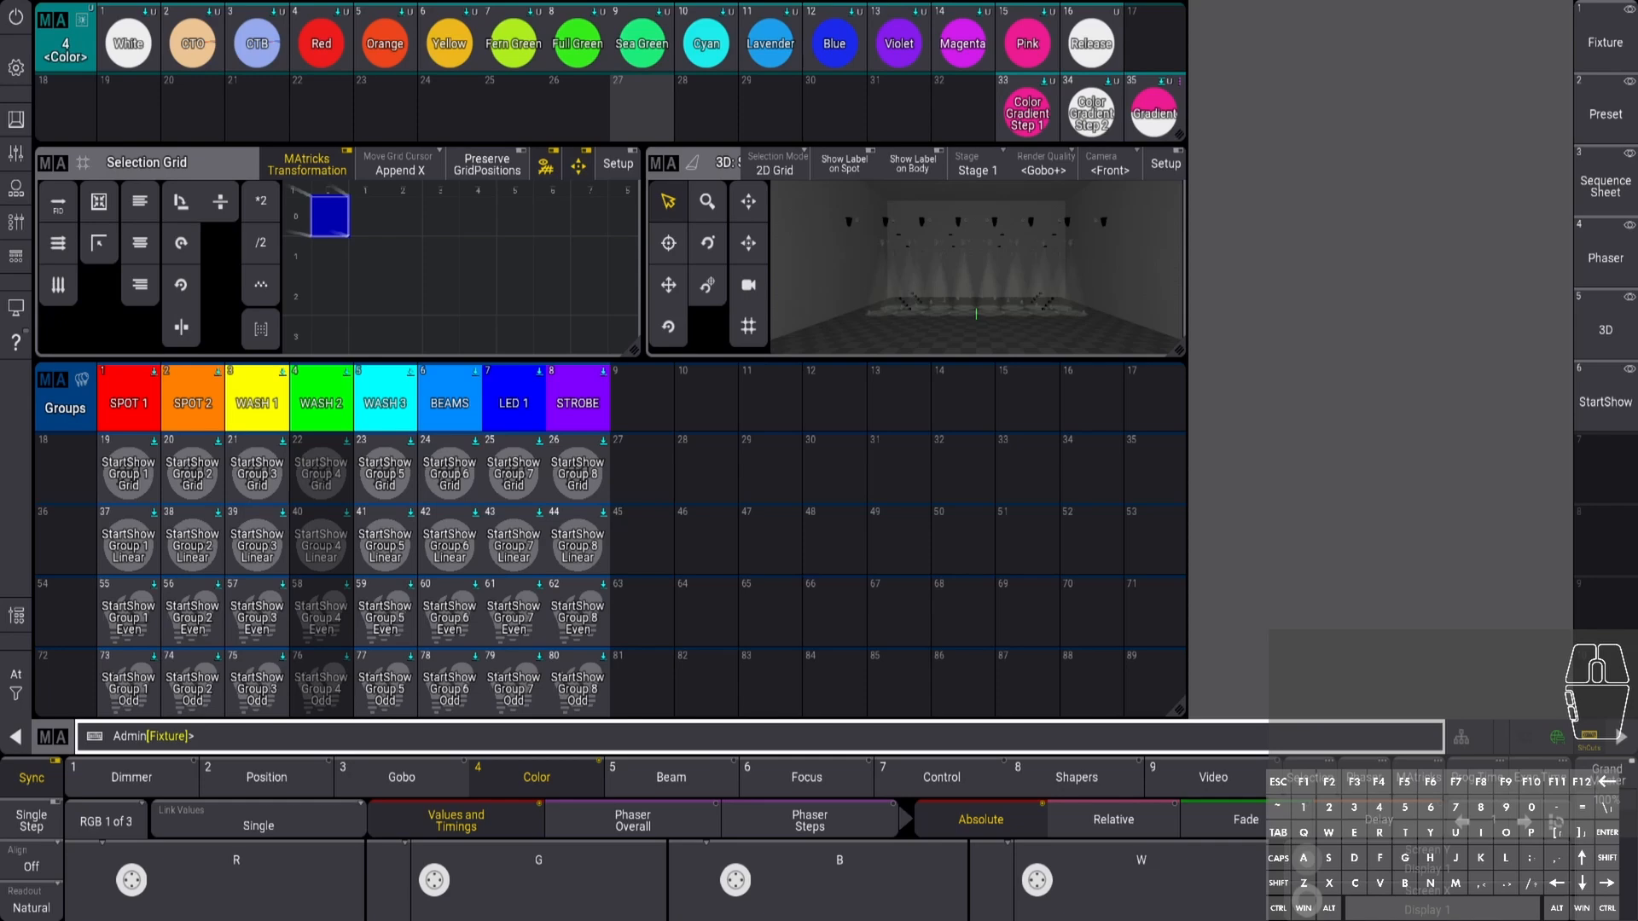
Review the Orange, Yellow and Red color presets, then select all 224 fixtures
click(448, 43)
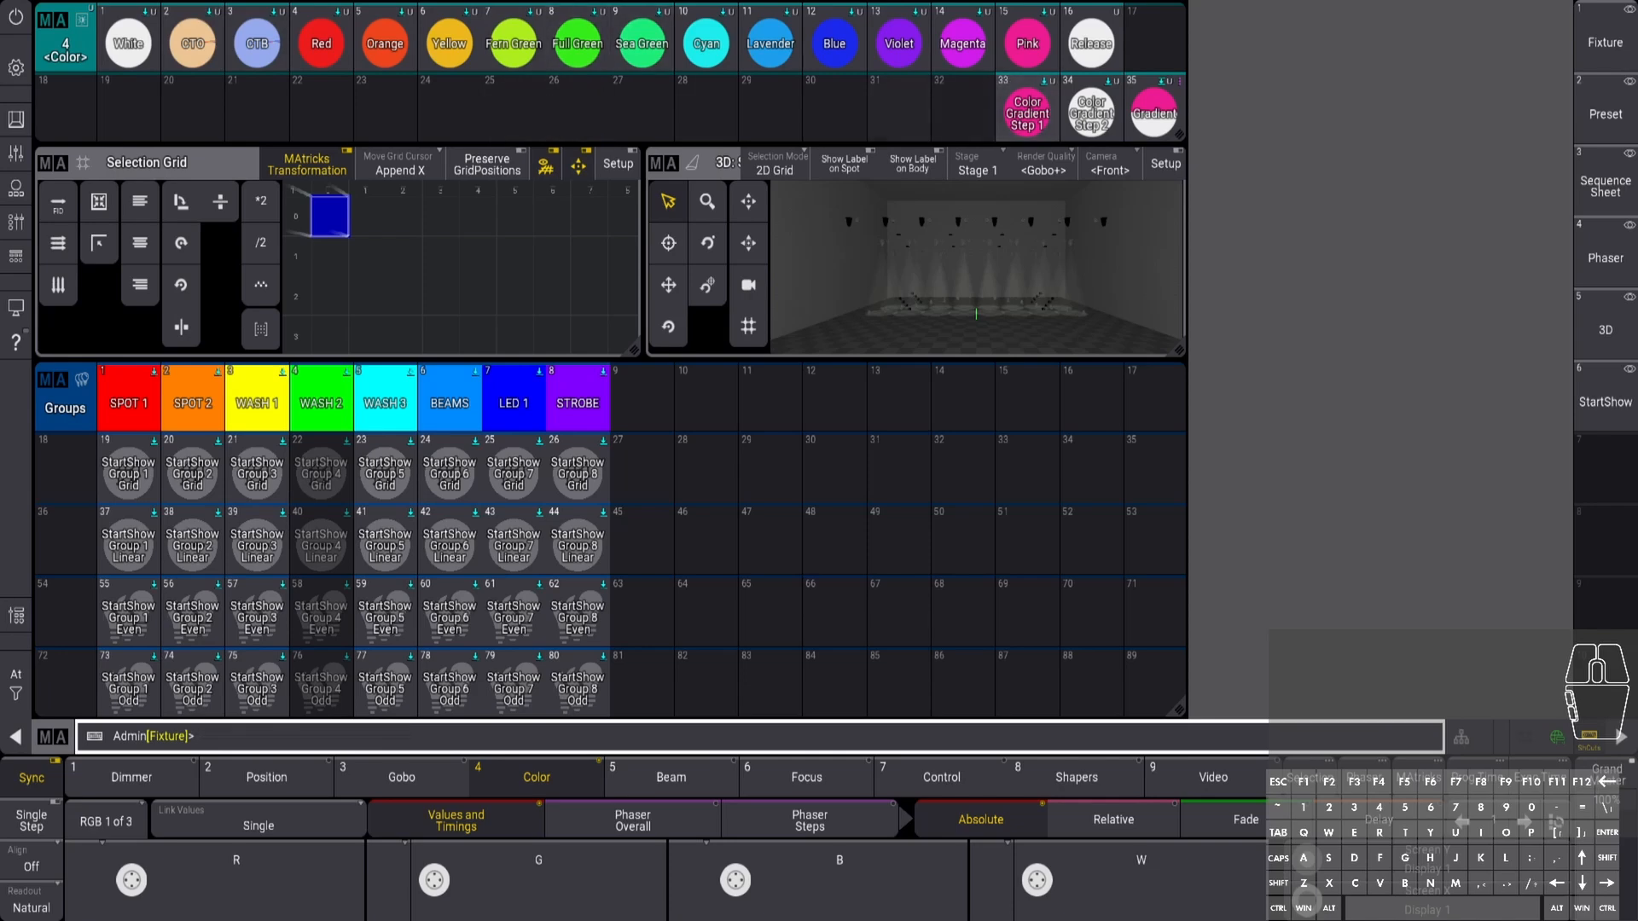
click(1027, 114)
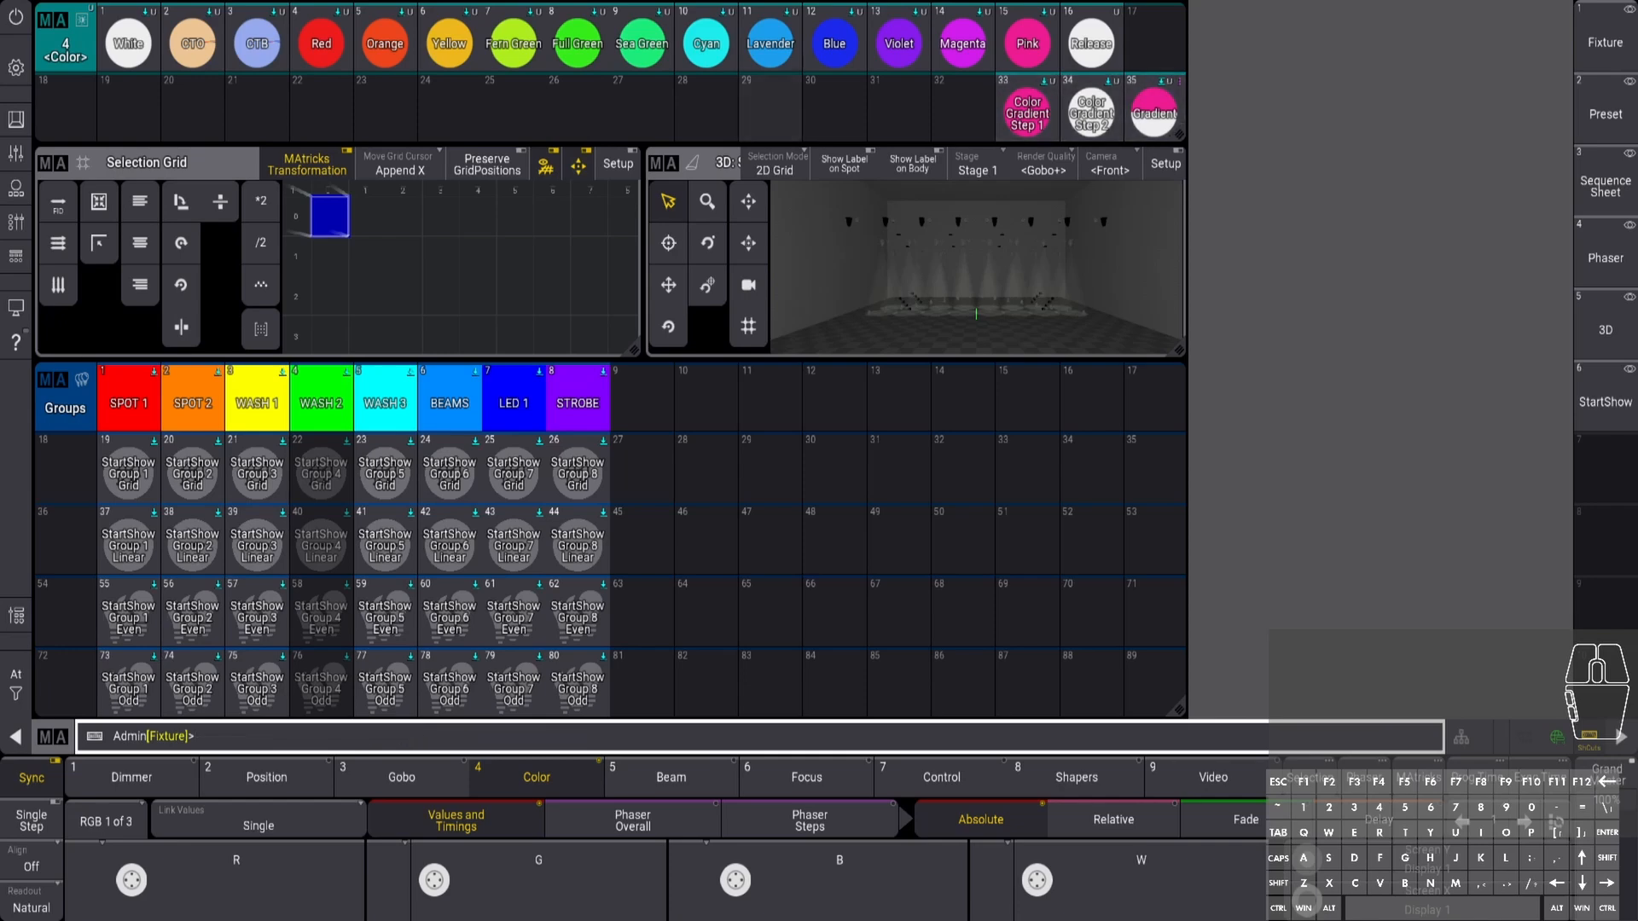
click(384, 42)
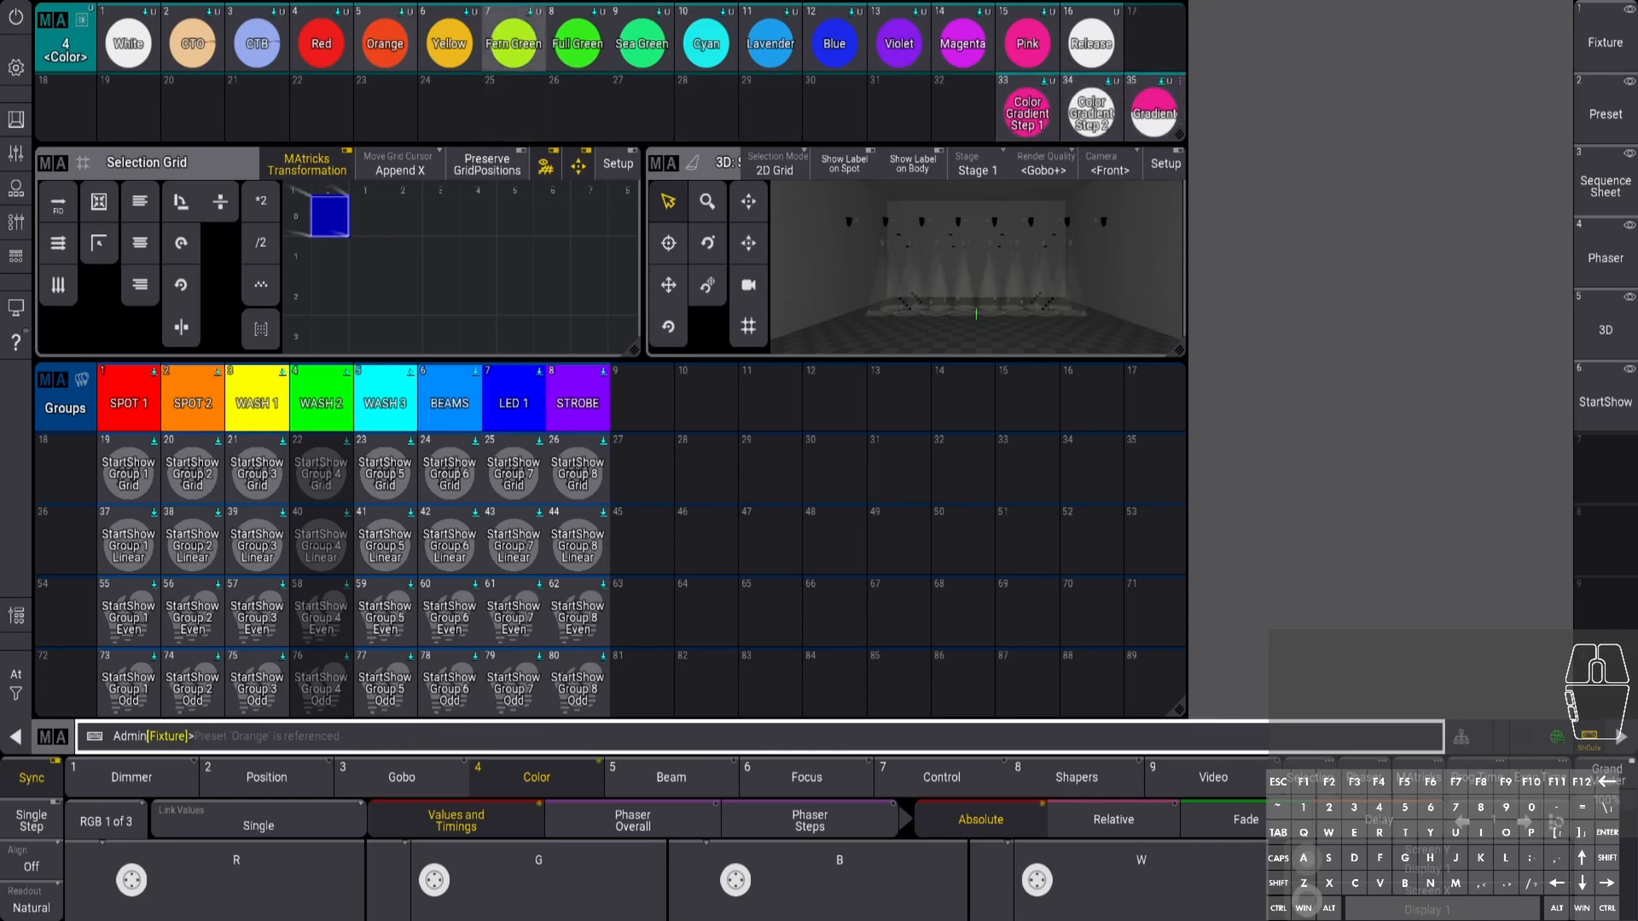
click(449, 43)
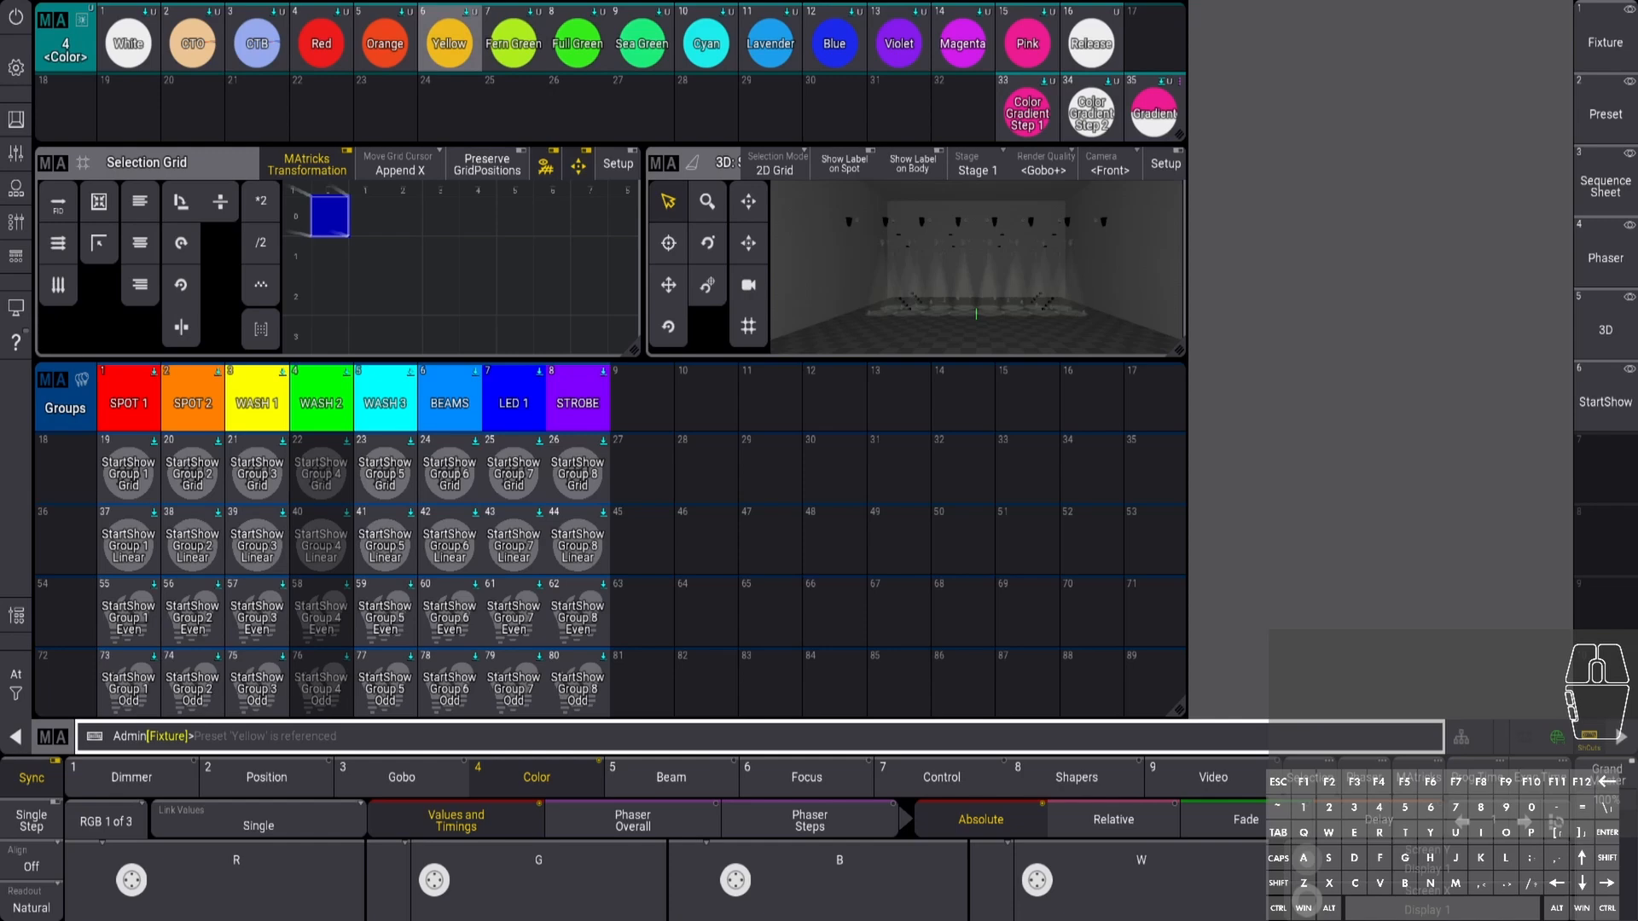
click(320, 42)
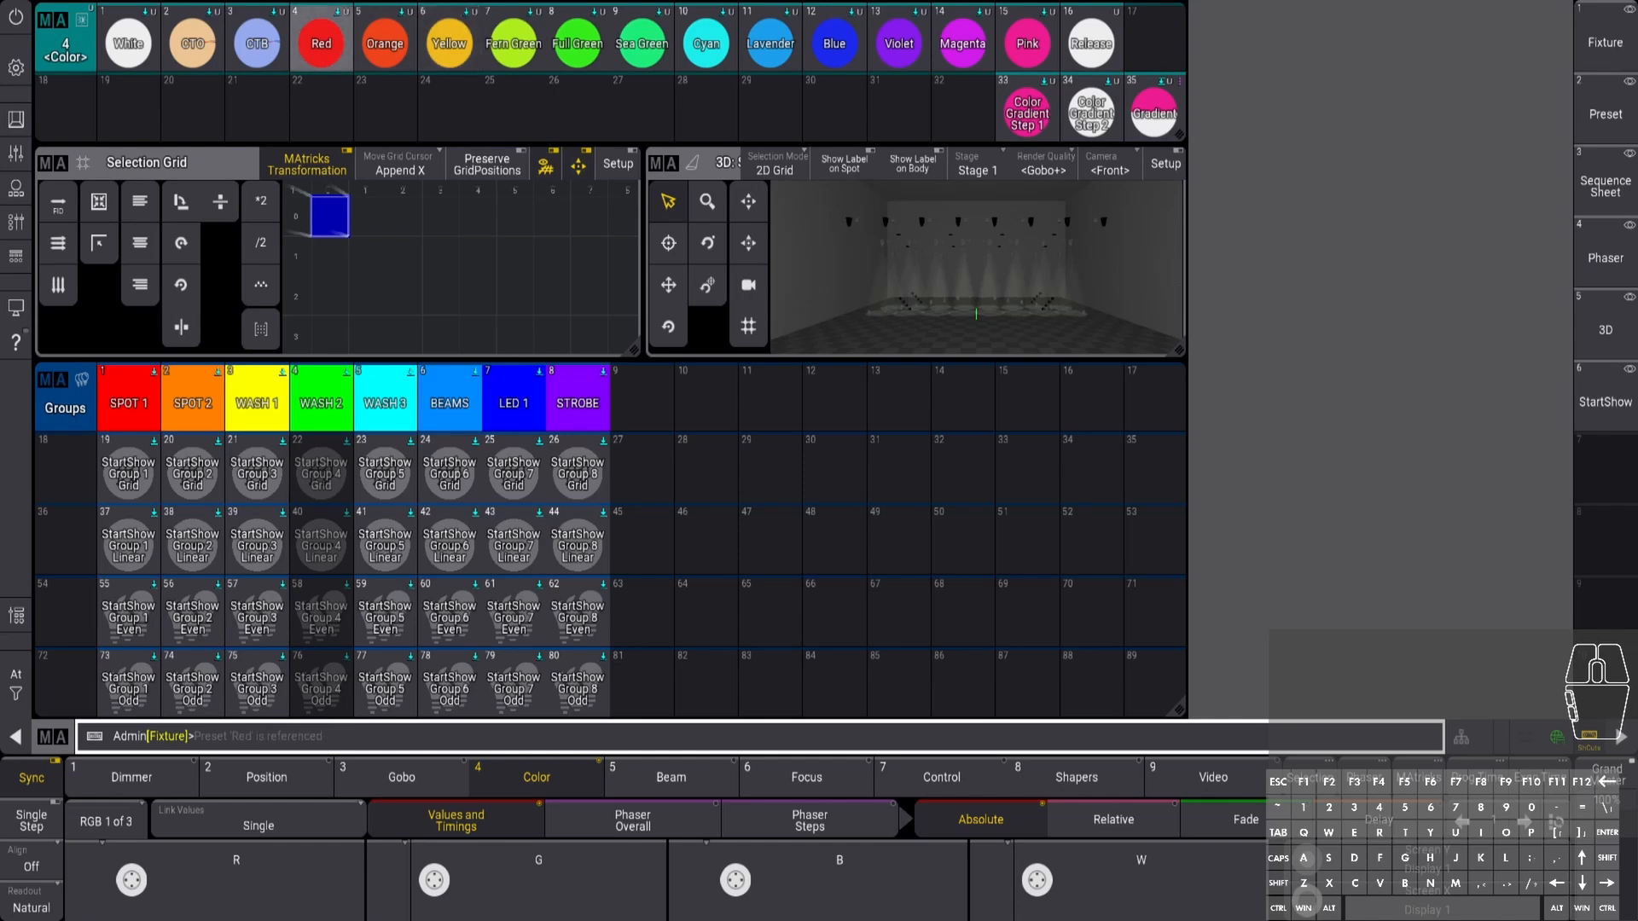
click(320, 43)
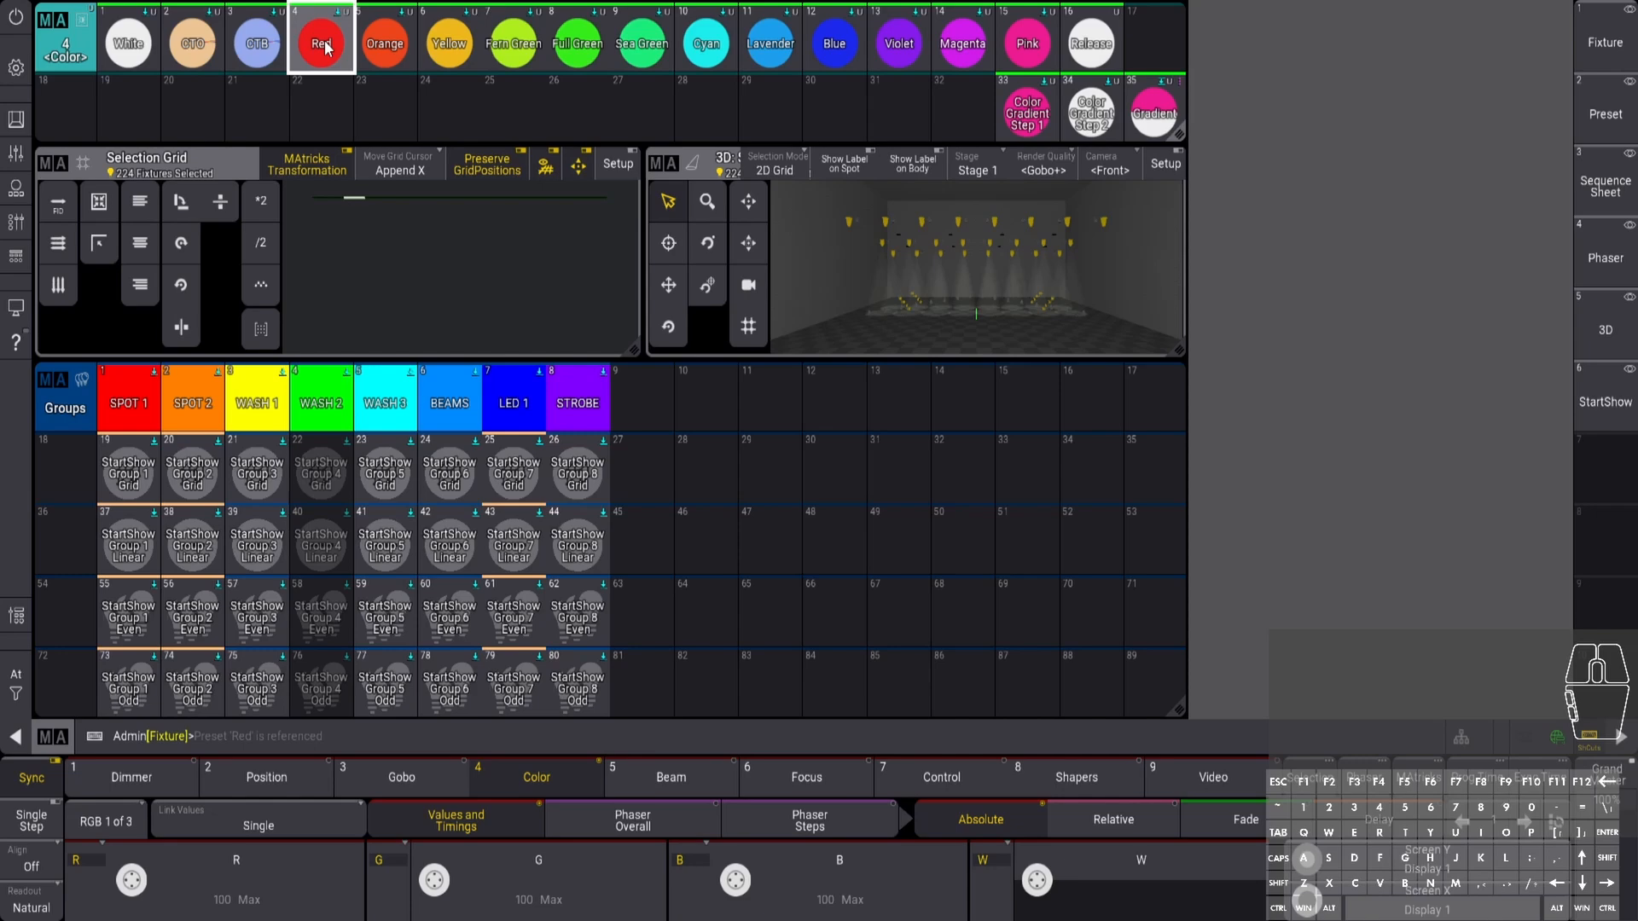
Put red and blue into the programmer as two color steps, then begin a Store
click(319, 43)
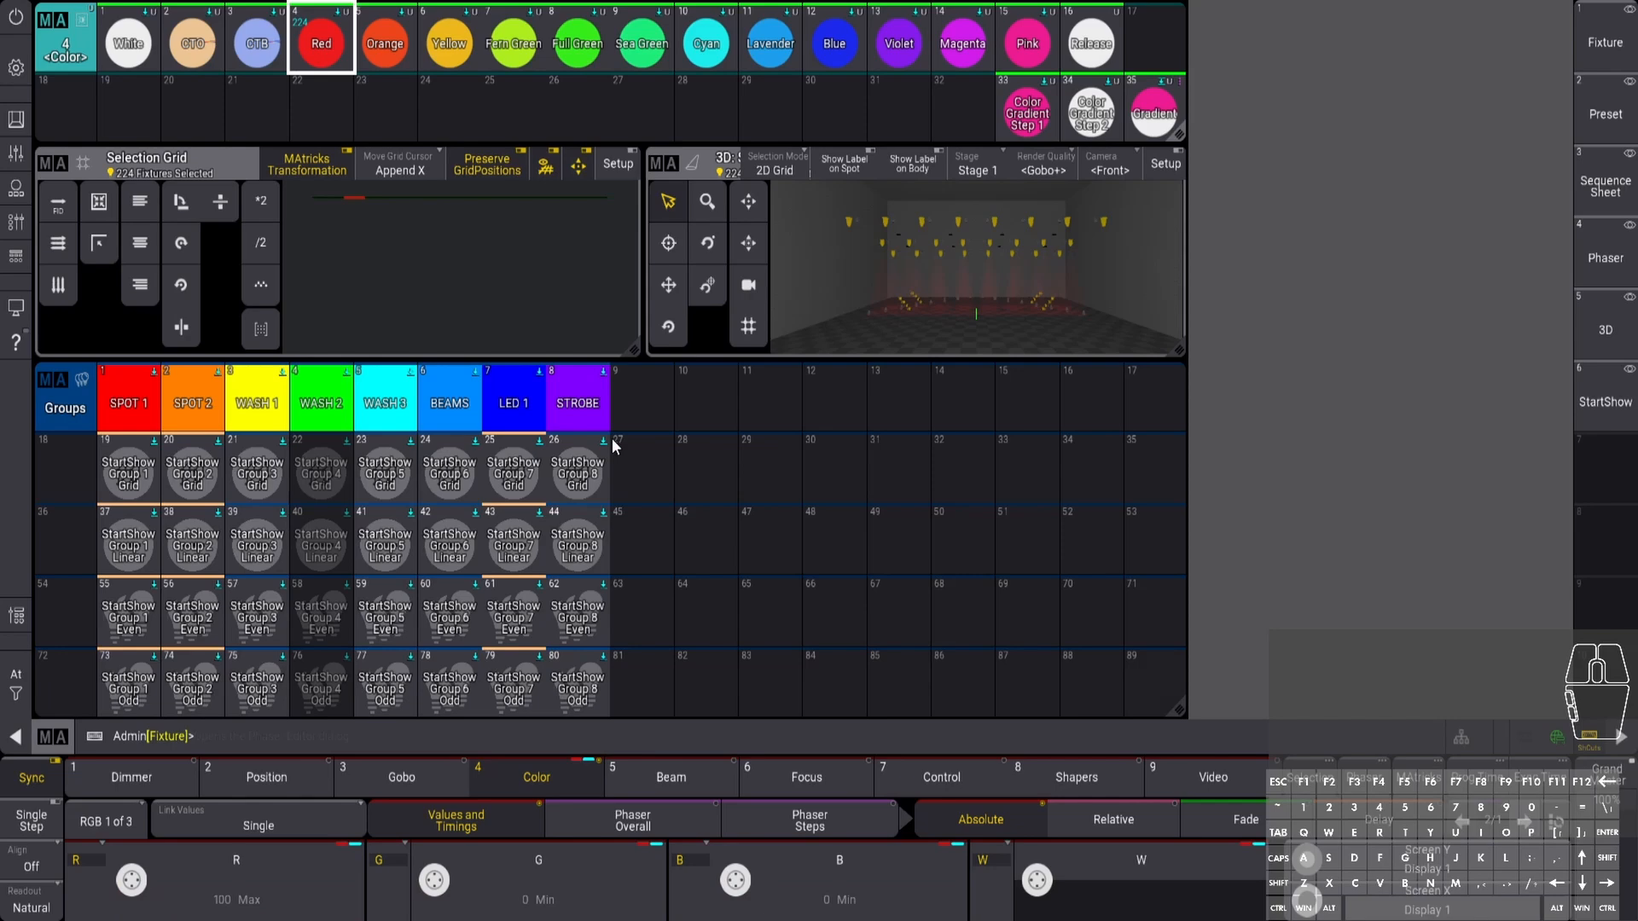
click(835, 44)
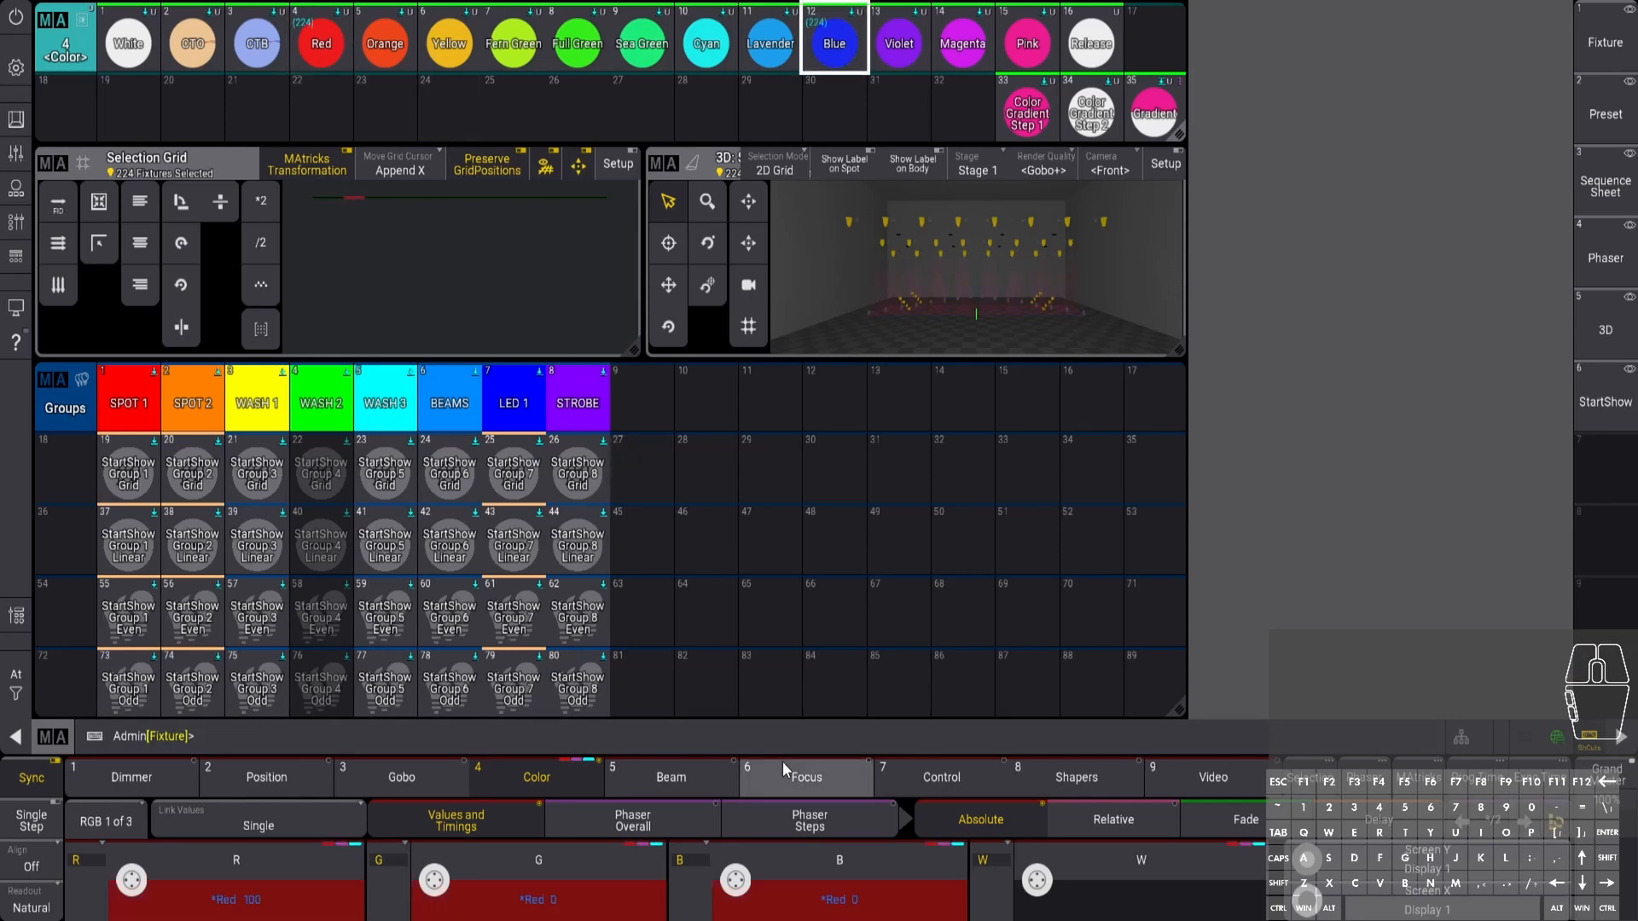
click(980, 820)
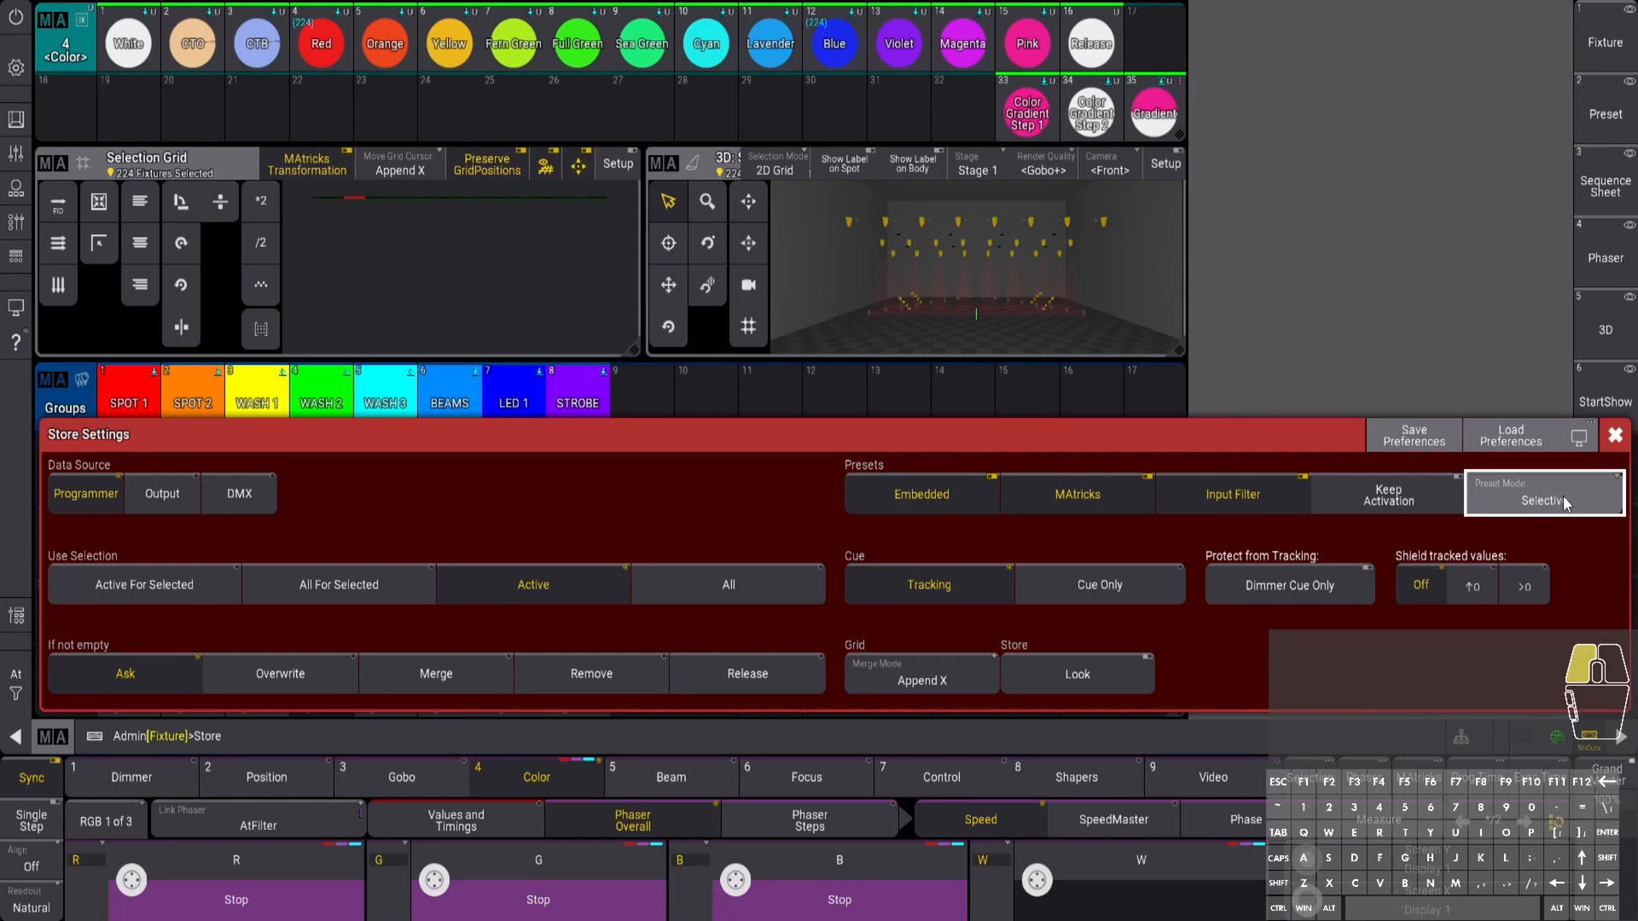
click(1544, 493)
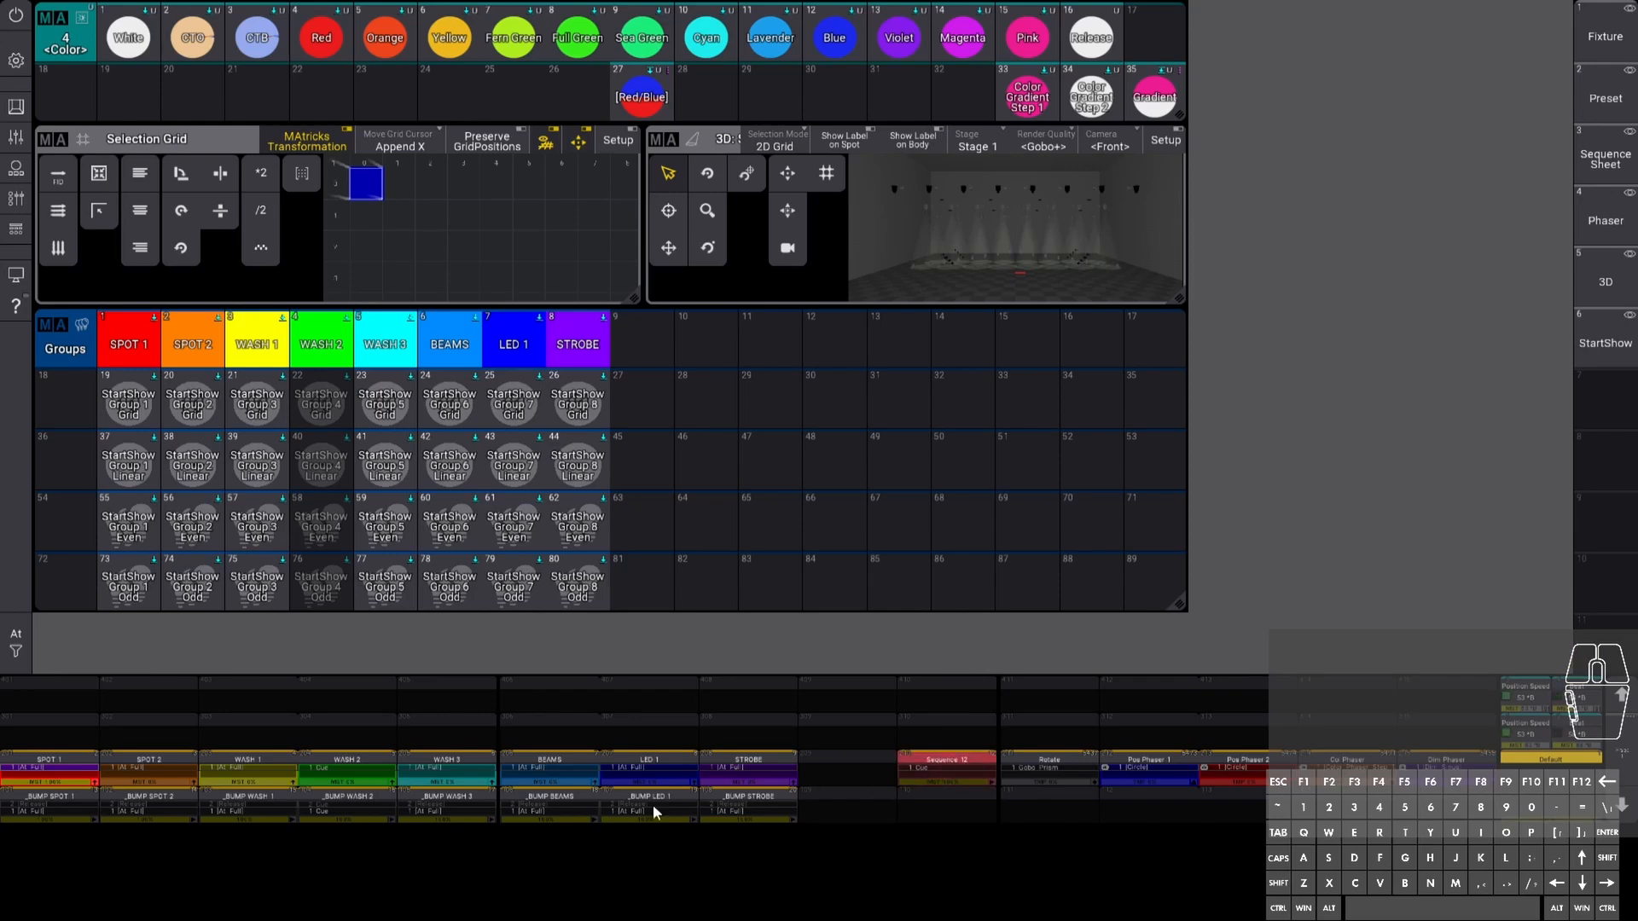
mouse_move(117, 704)
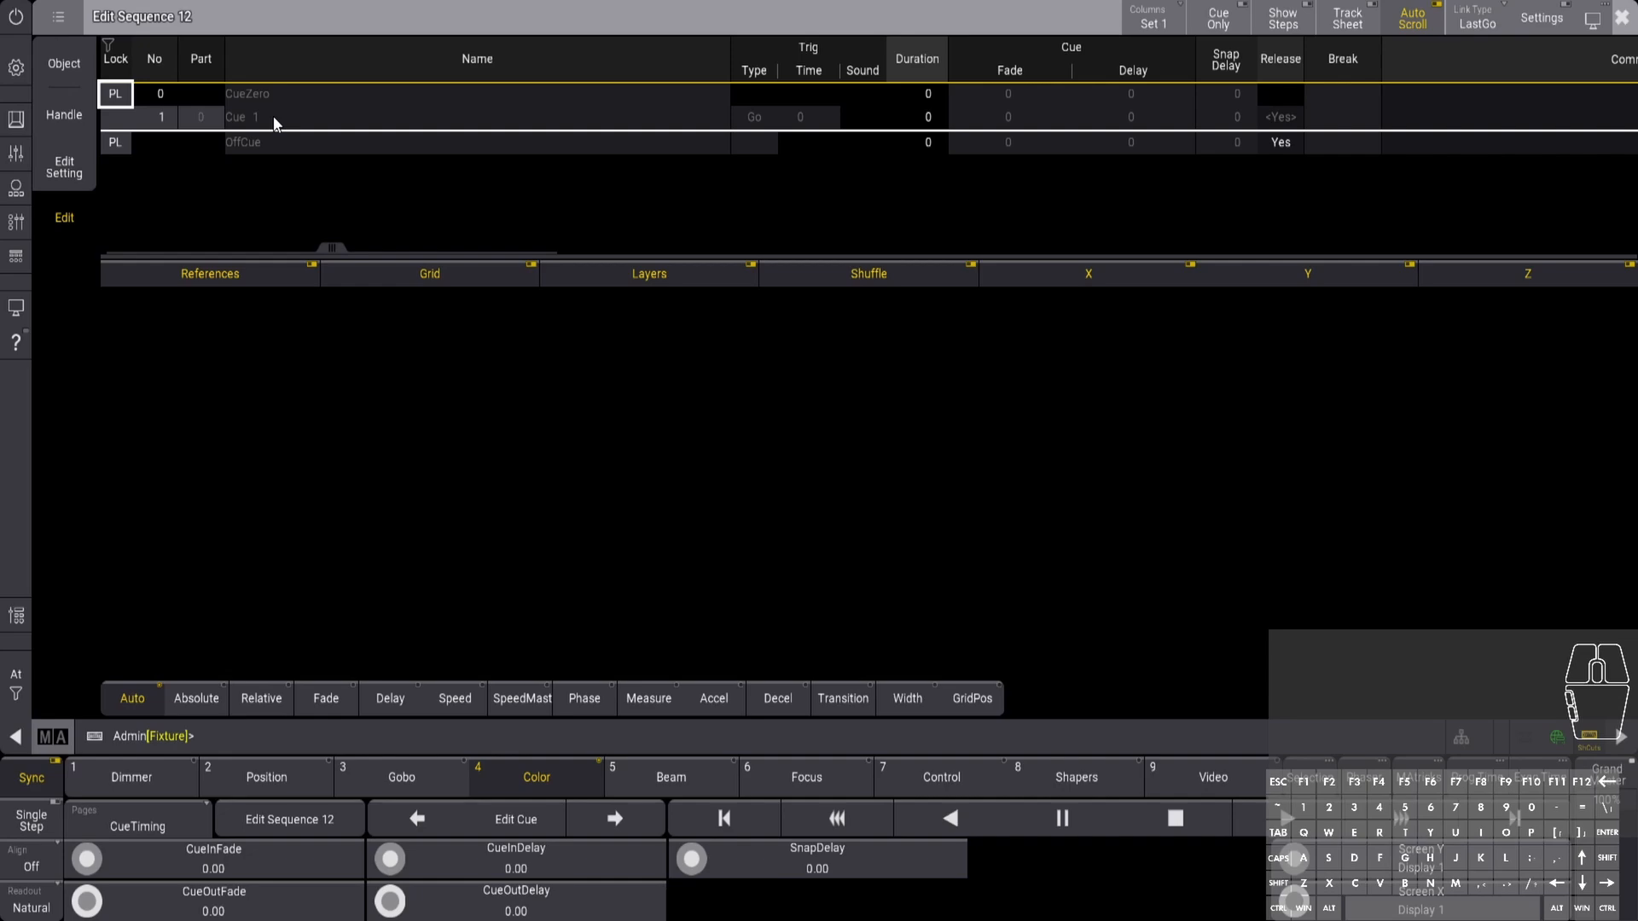
Add a recipe to cue 1 for Group 19 using Preset 27 Red/Blue
click(281, 117)
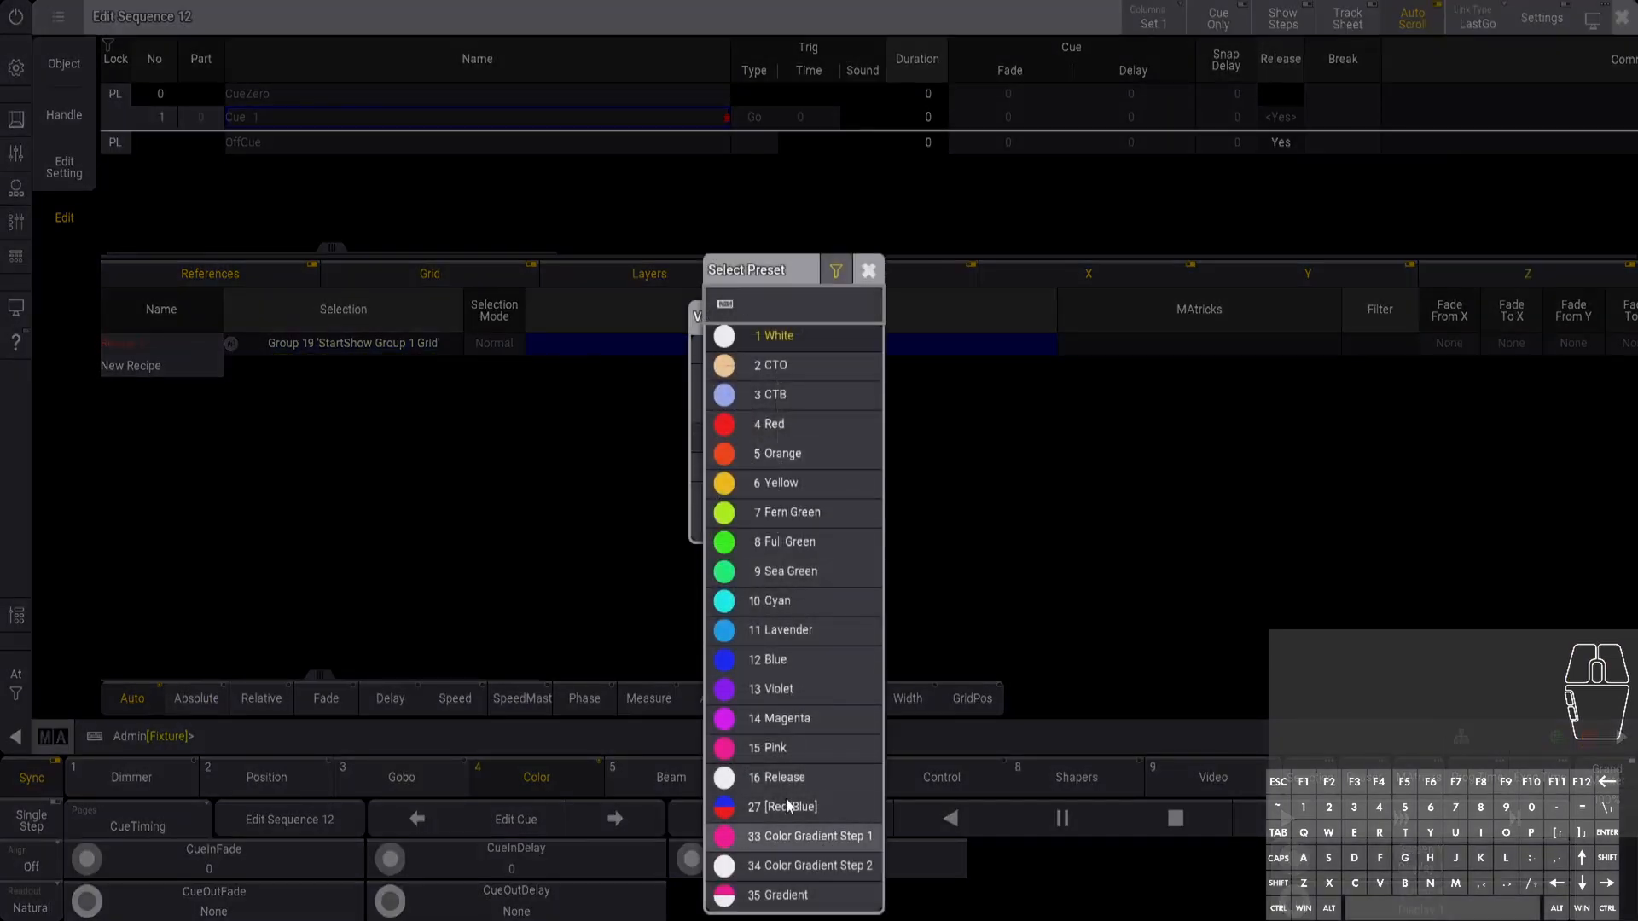
click(783, 807)
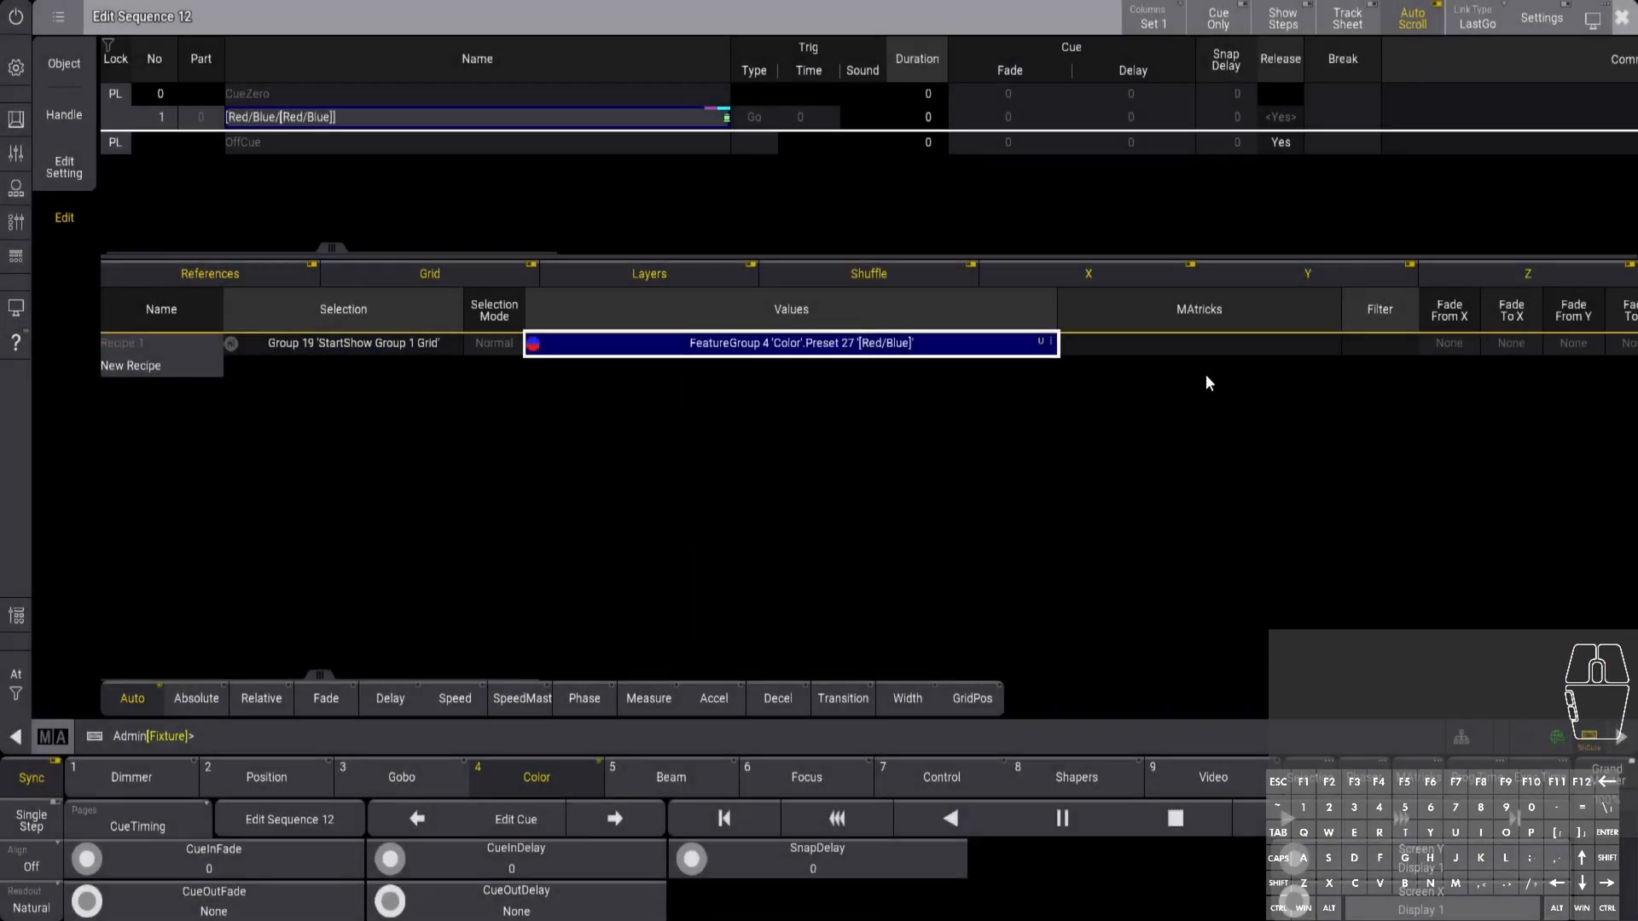
mouse_move(1246, 358)
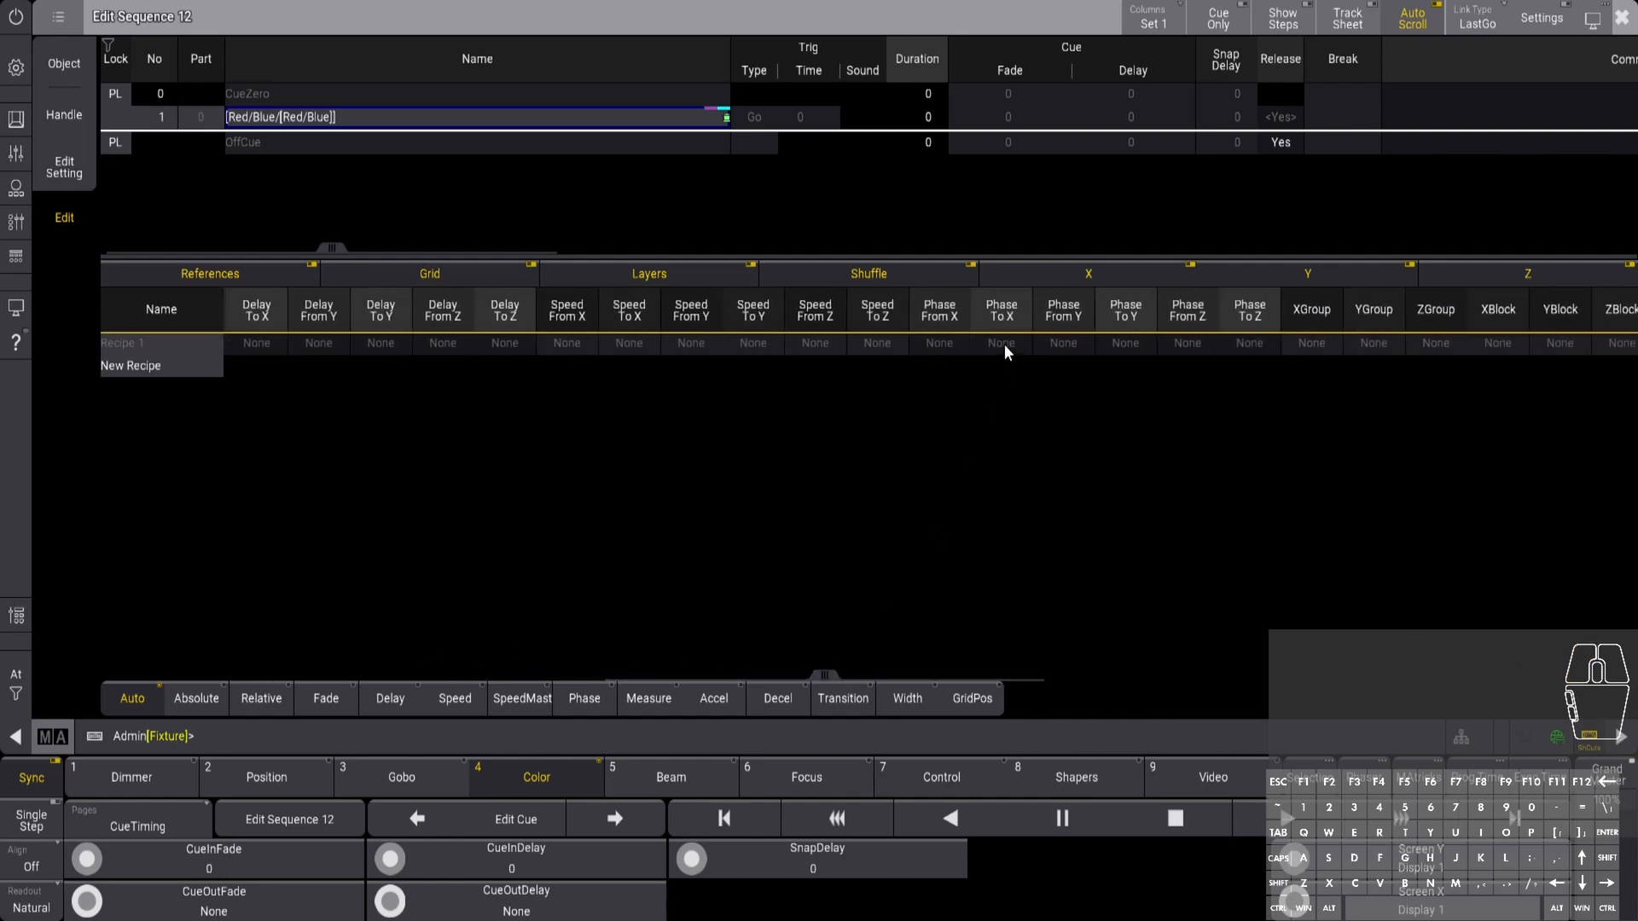
Enter the recipe's Phase To X spread value and confirm it in the calculator
click(939, 343)
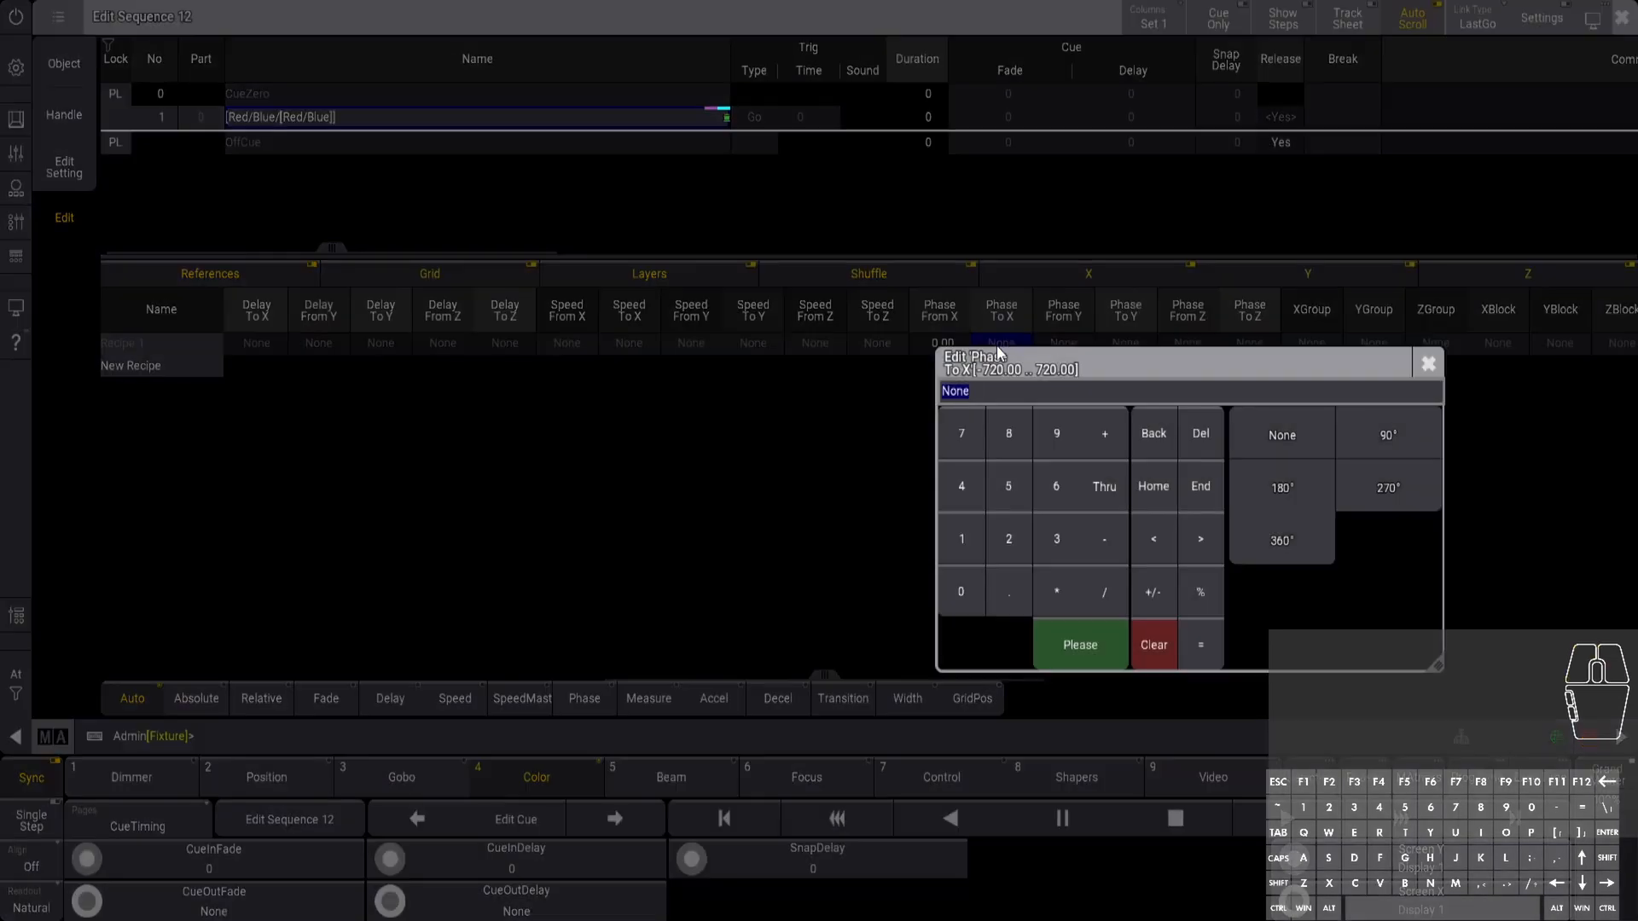
click(1281, 487)
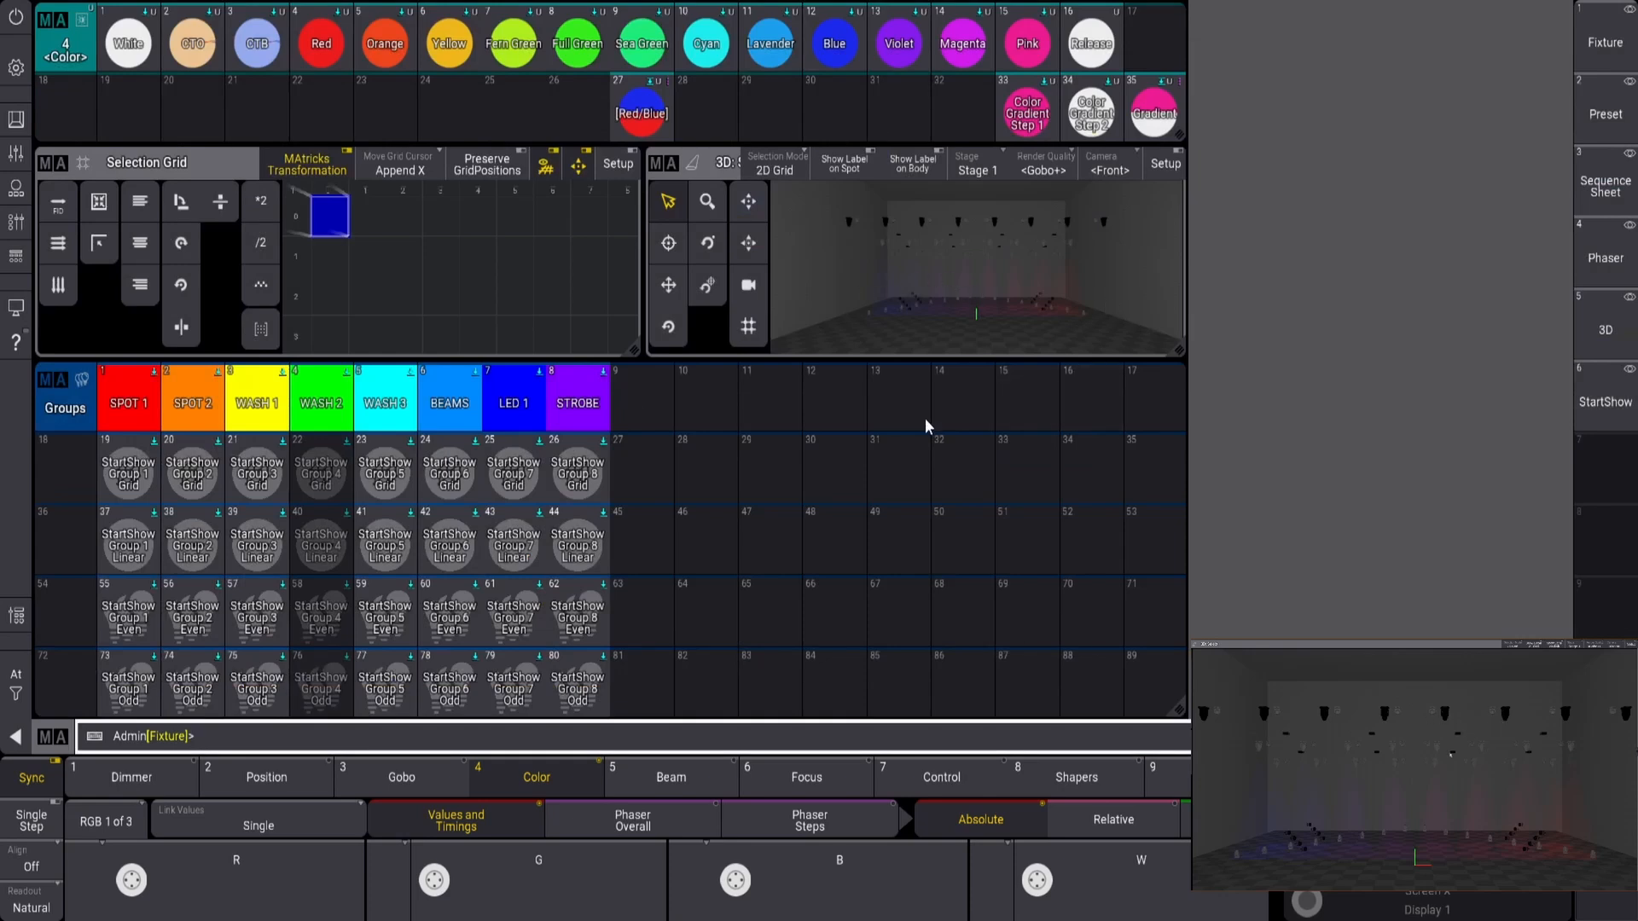
mouse_move(330, 286)
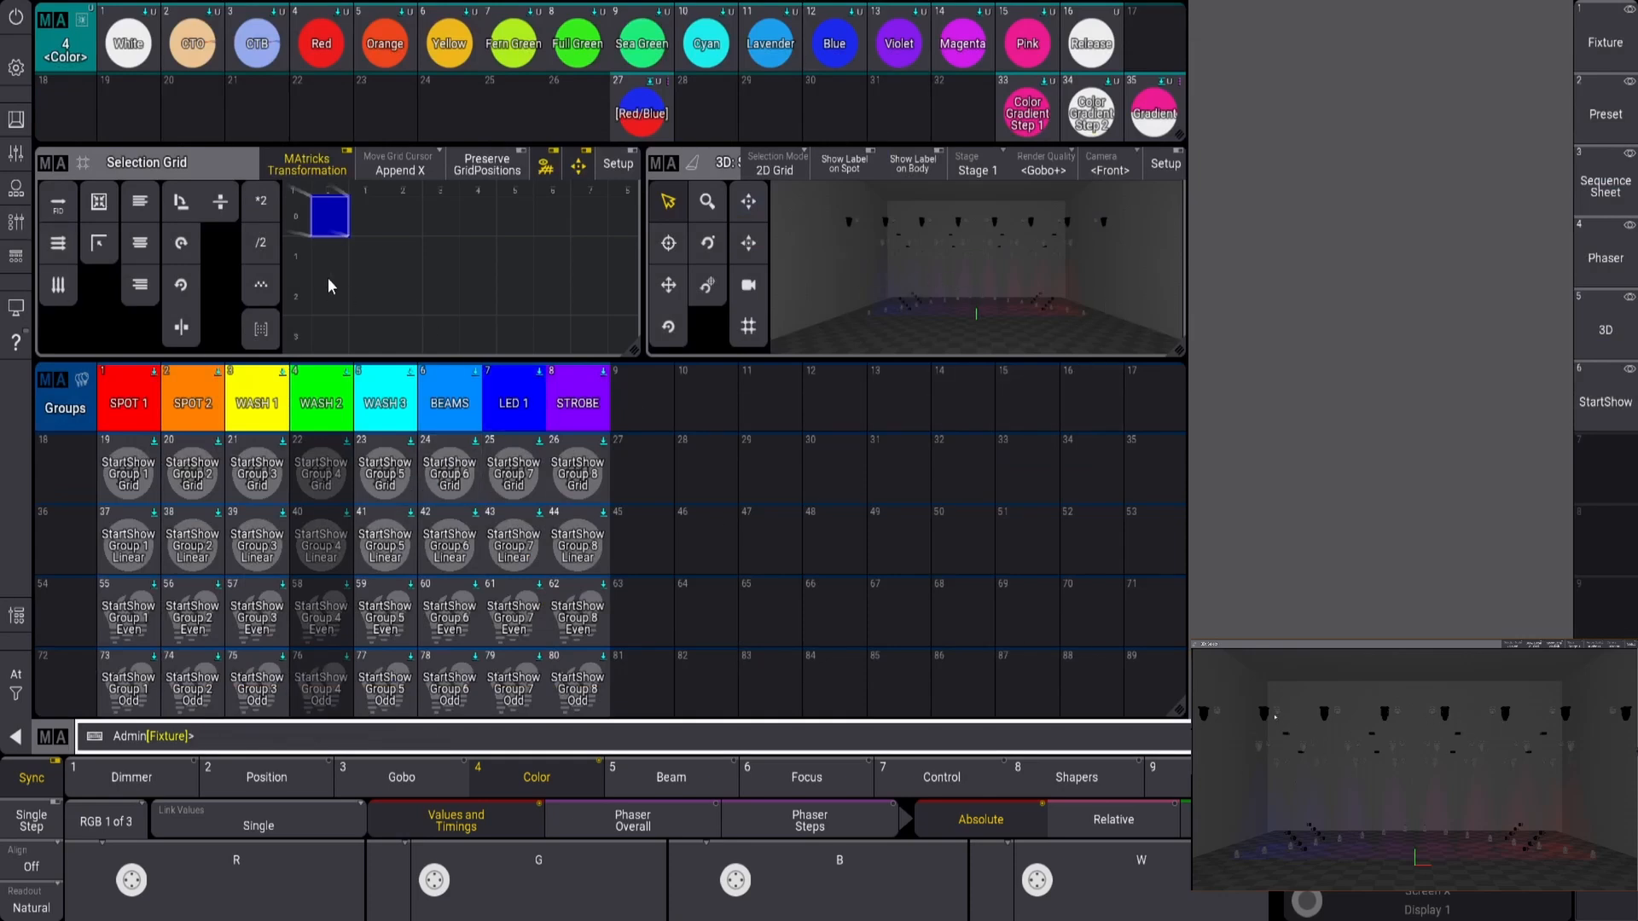
mouse_move(880, 323)
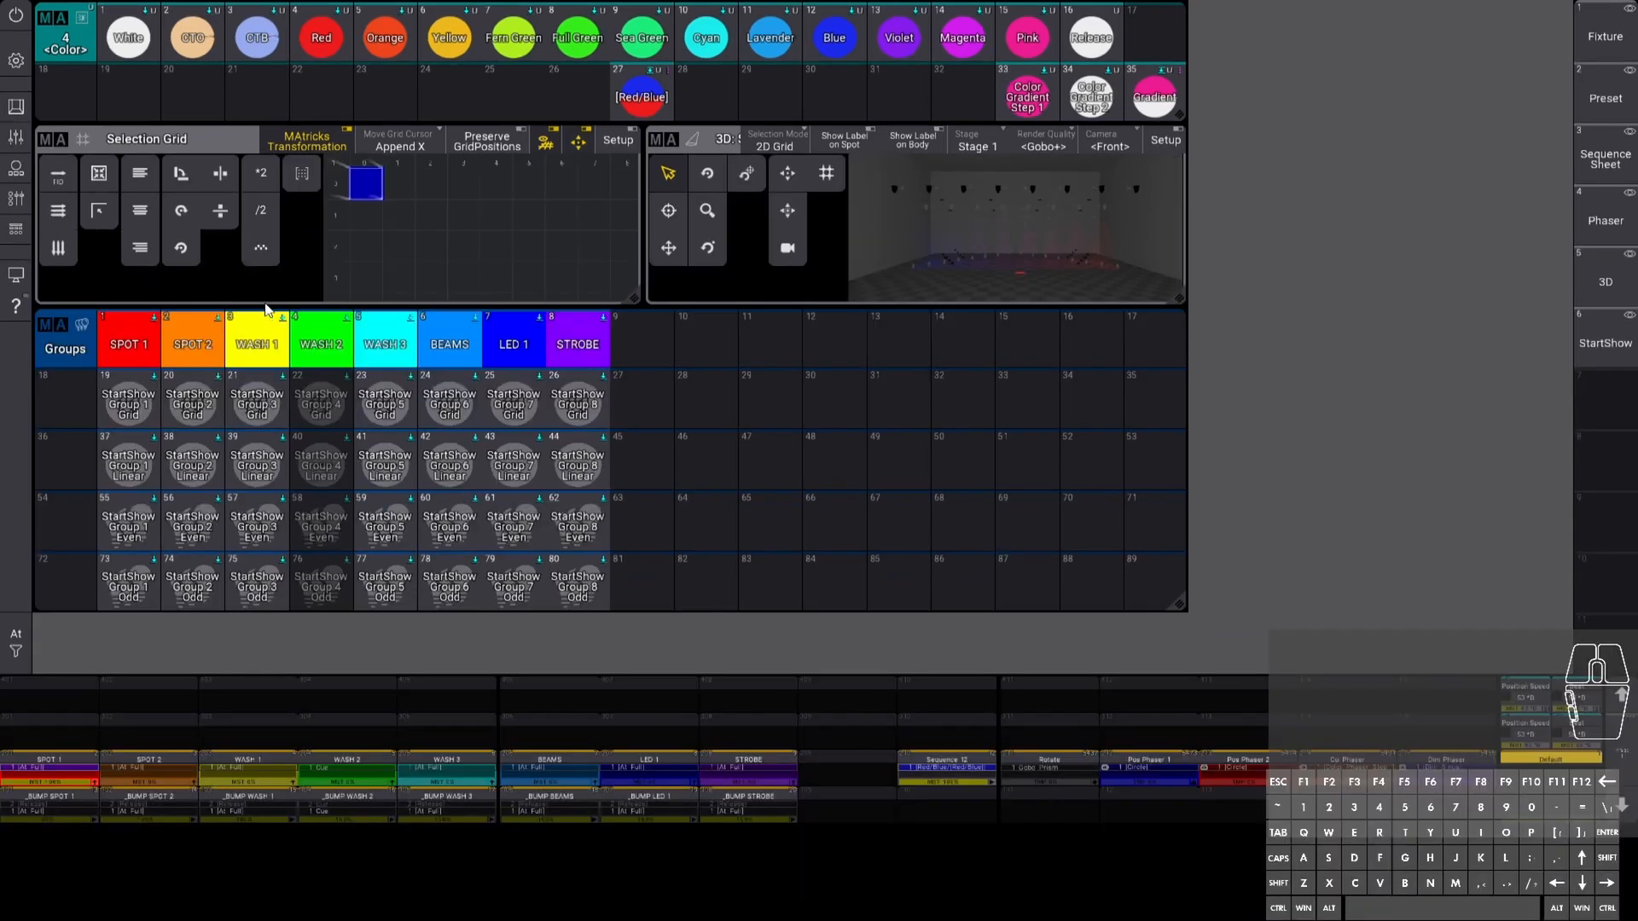
mouse_move(164, 401)
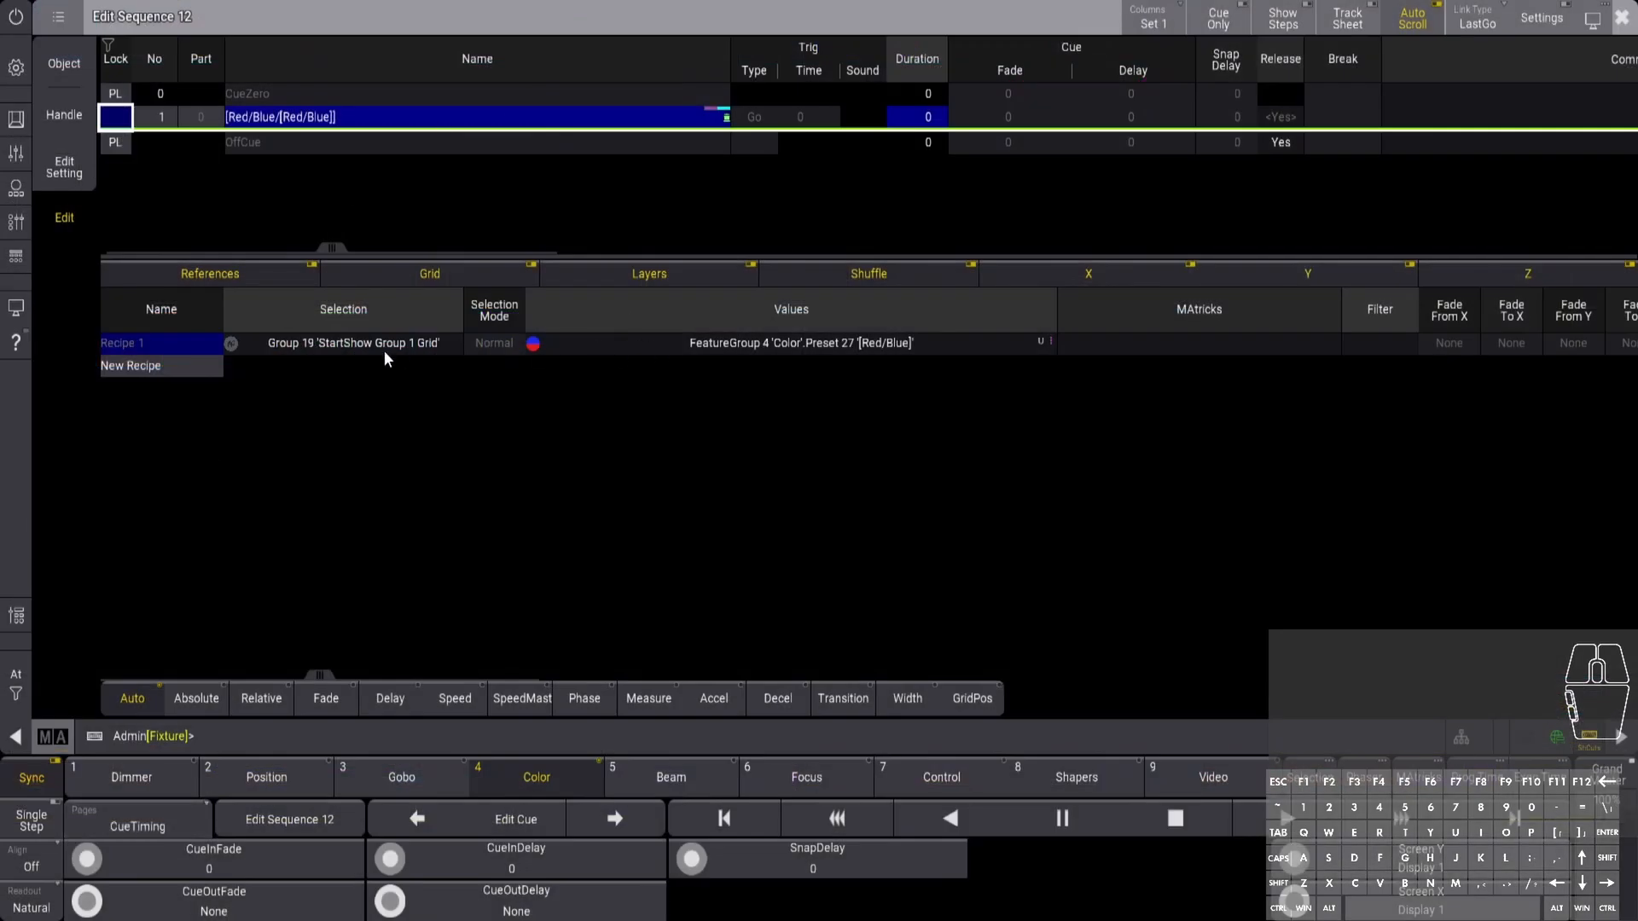
Close the sequence editor and view the Red/Blue preset's reference and step details
click(343, 343)
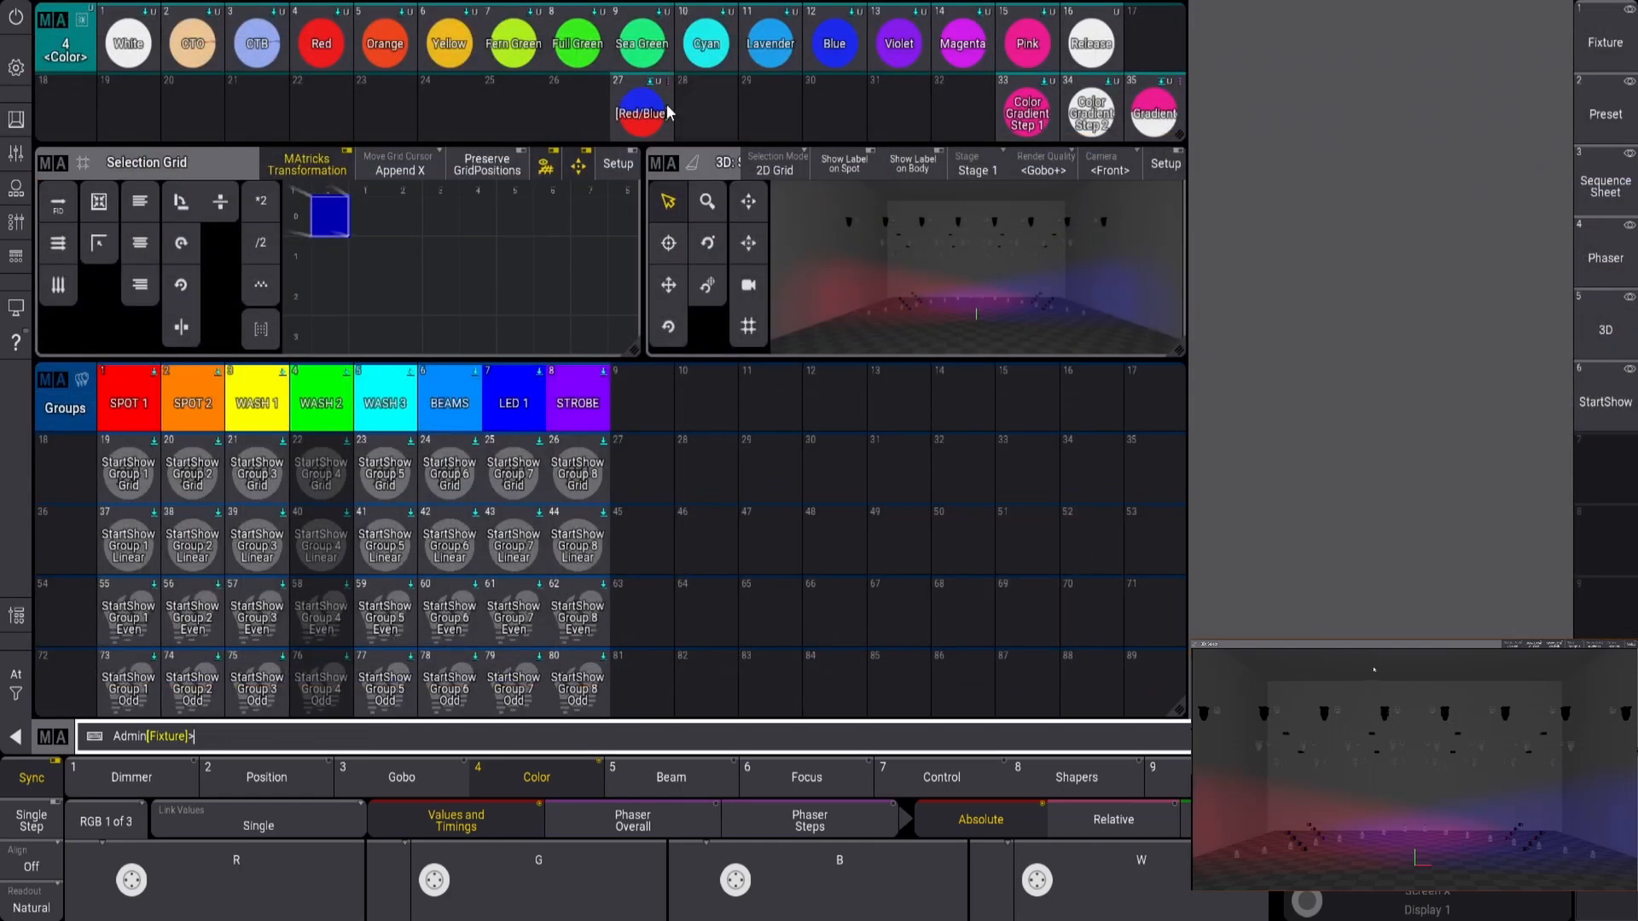
click(642, 111)
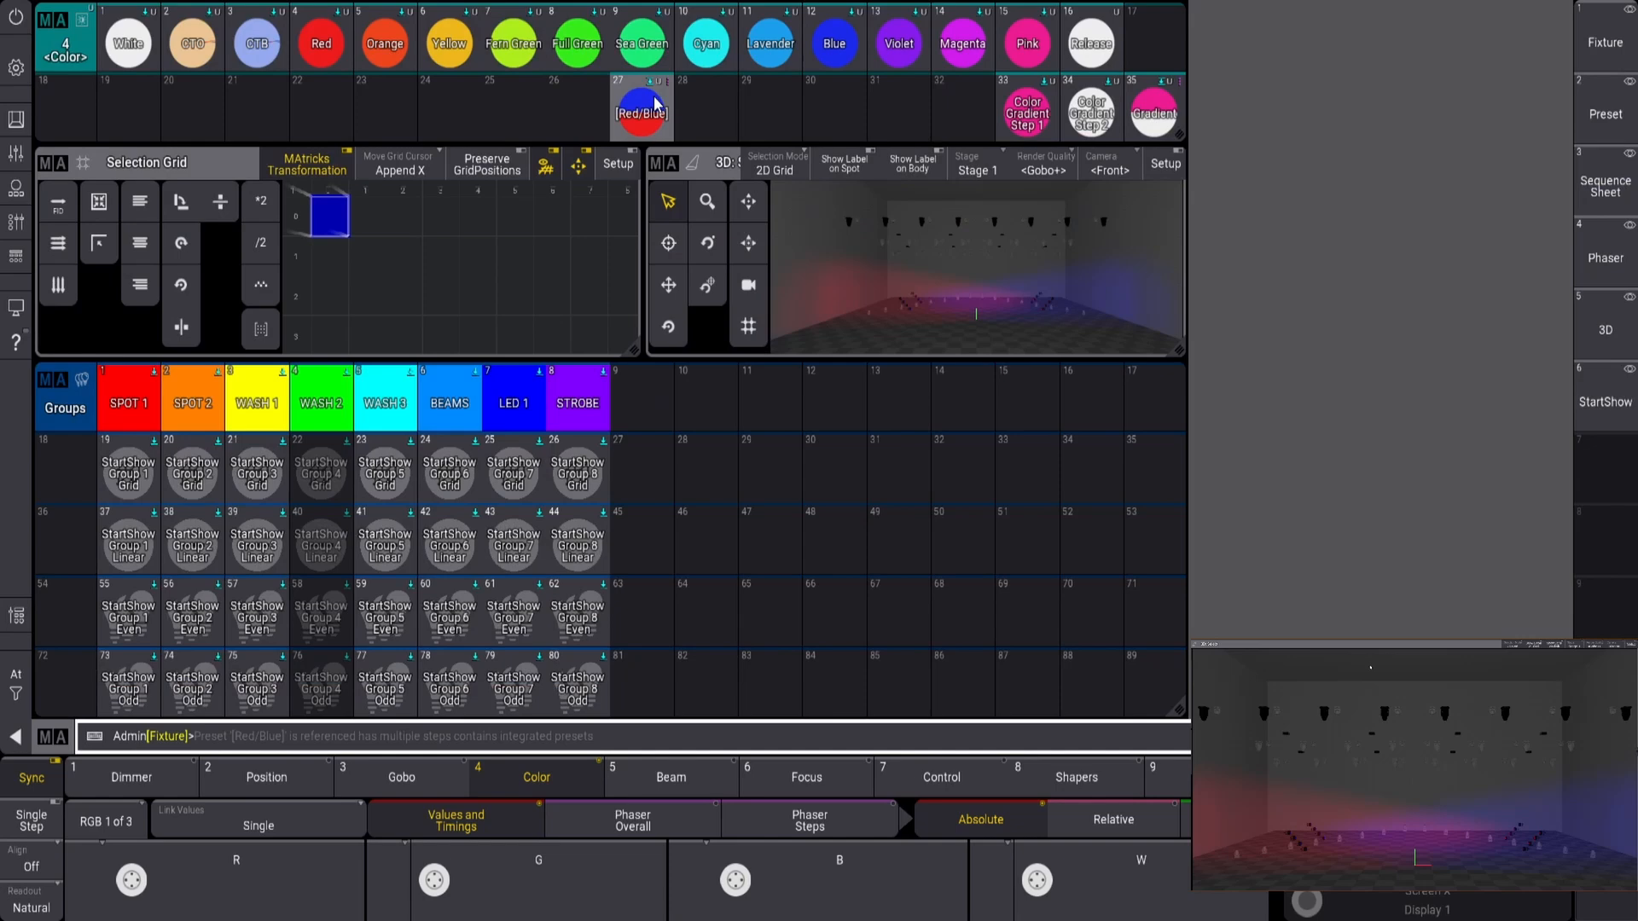